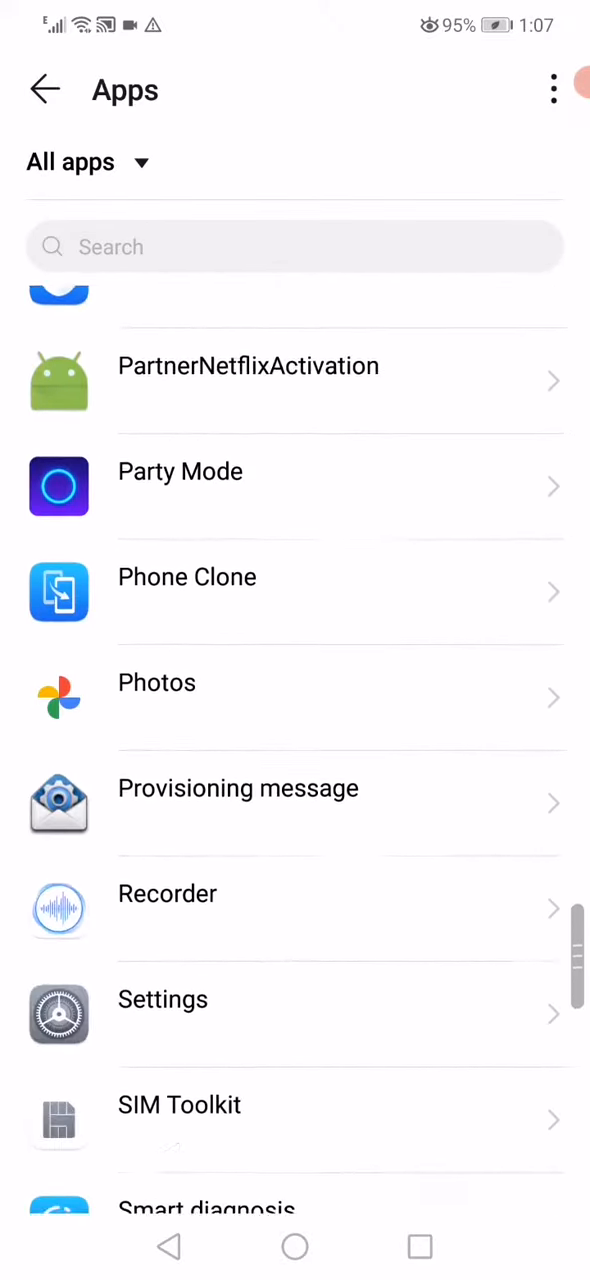
Step: Scroll the full Apps list down to reach Snapchat's entry
scroll("down", 3)
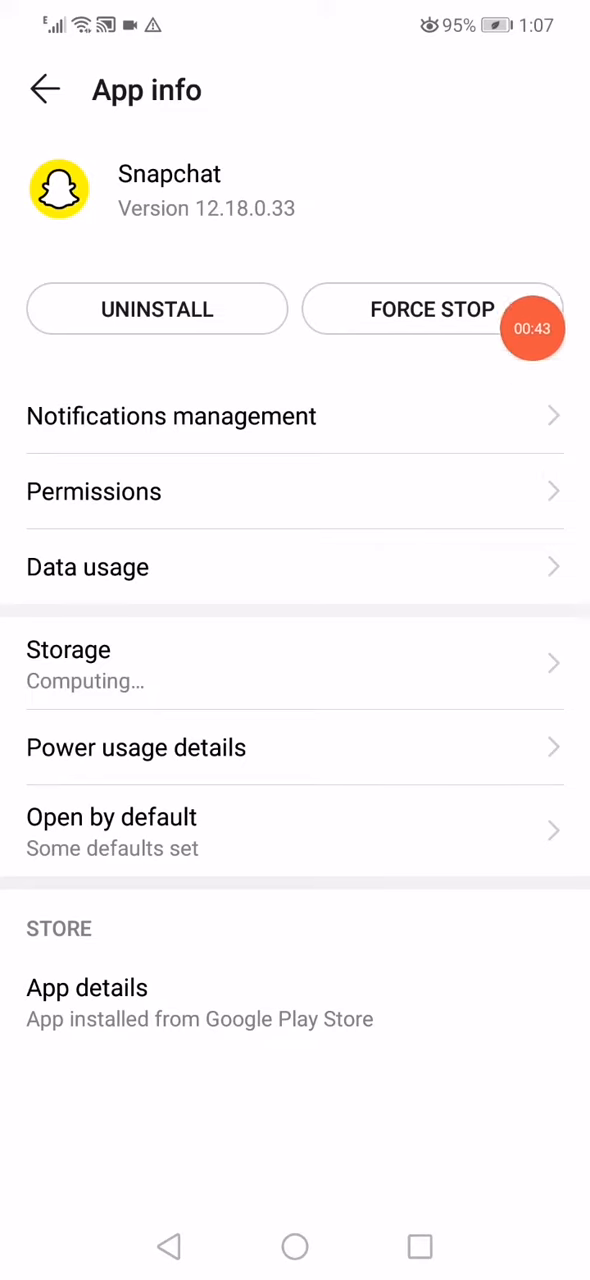
mouse_move(416, 580)
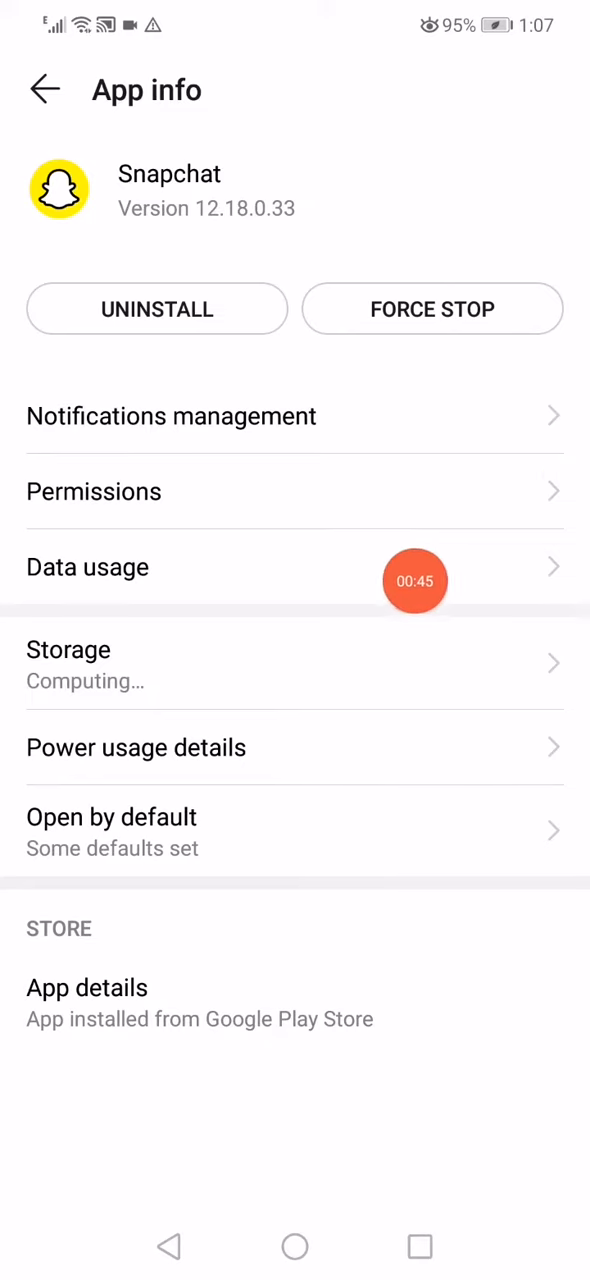
Step: Review Snapchat's Permissions list and return to its App info page
left_click(94, 492)
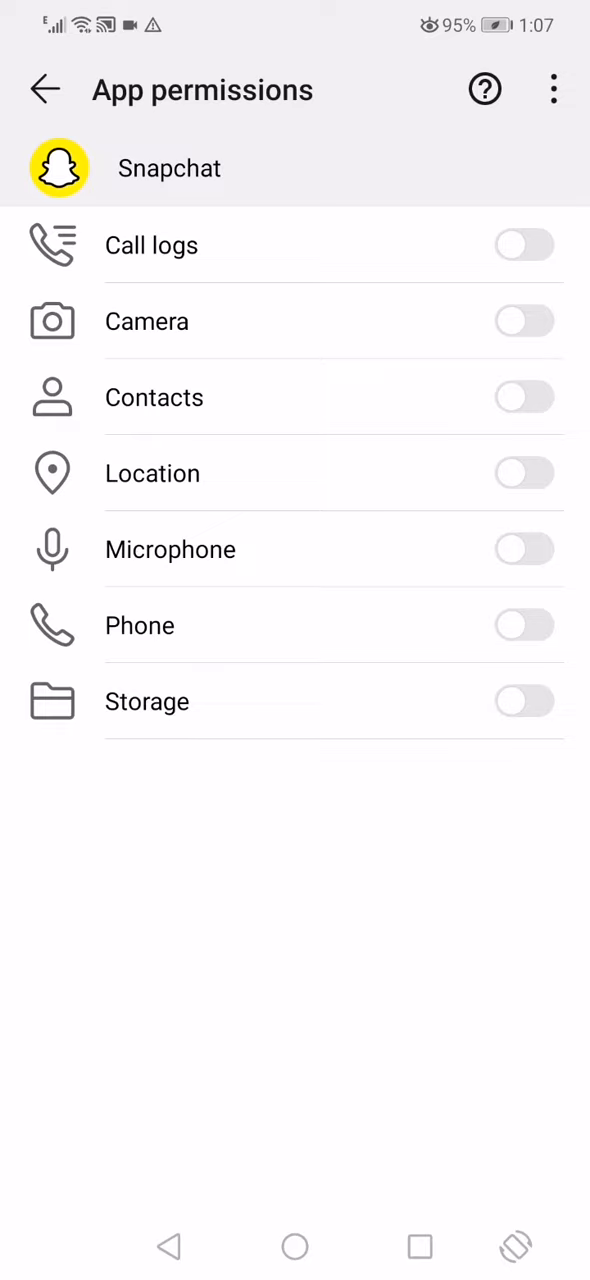
left_click(44, 88)
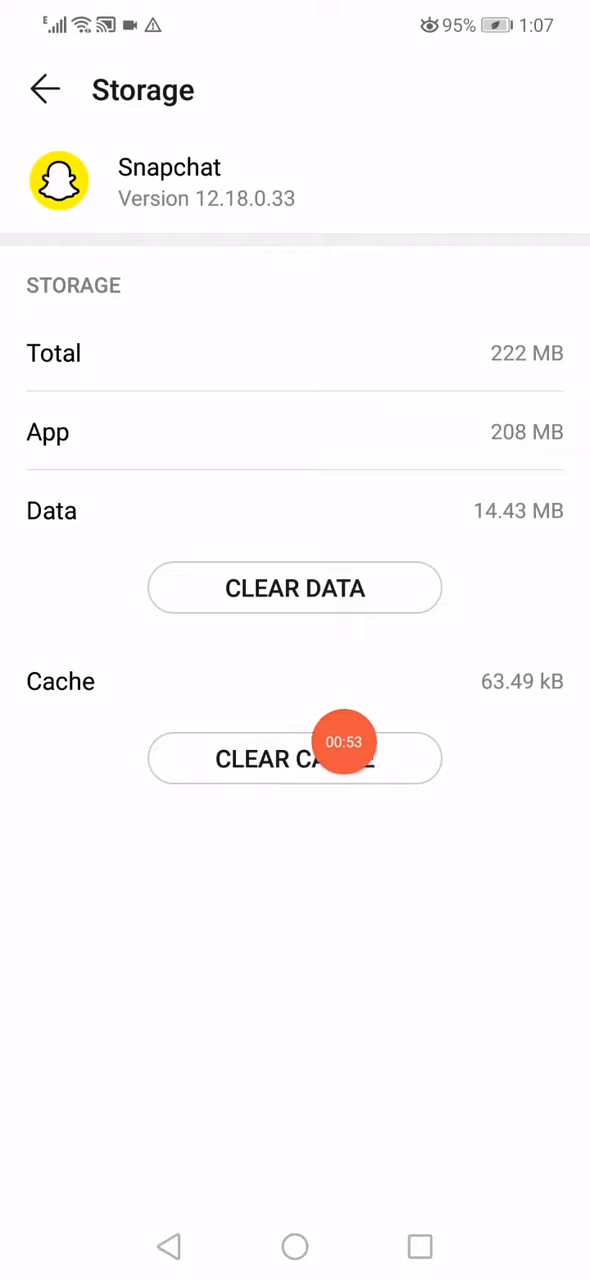
Step: Clear Snapchat's cached data and enable its Power consumption alert
left_click(44, 88)
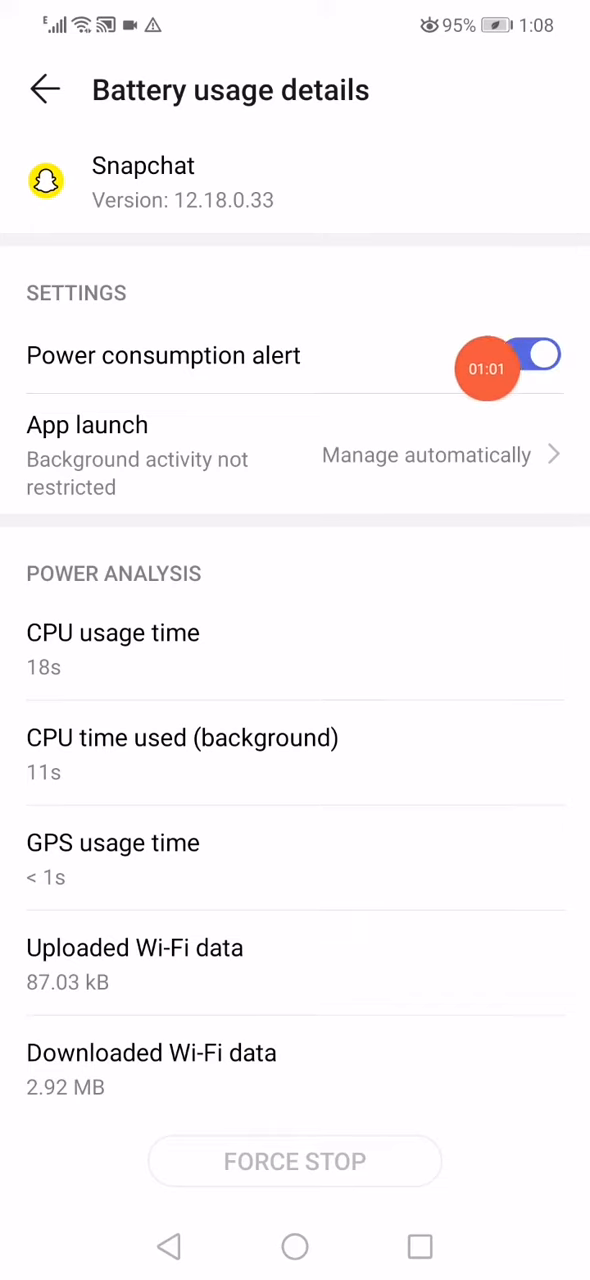
left_click(44, 88)
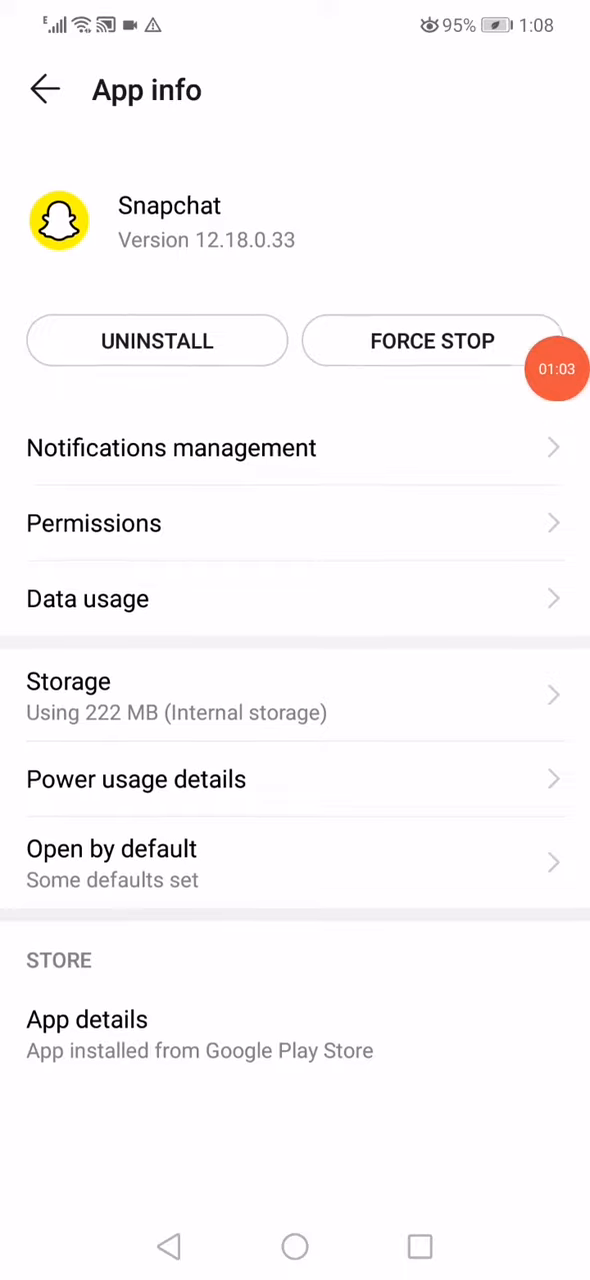
scroll("up", 3)
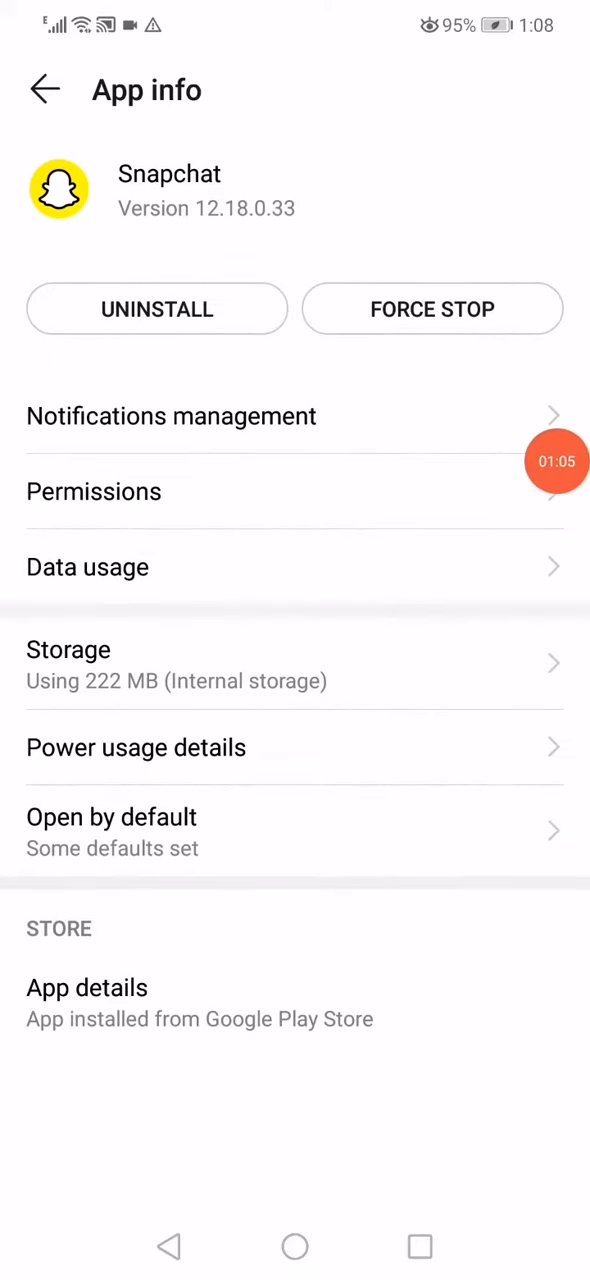
Step: Return to the list of all apps and bring up the settings search
left_click(44, 88)
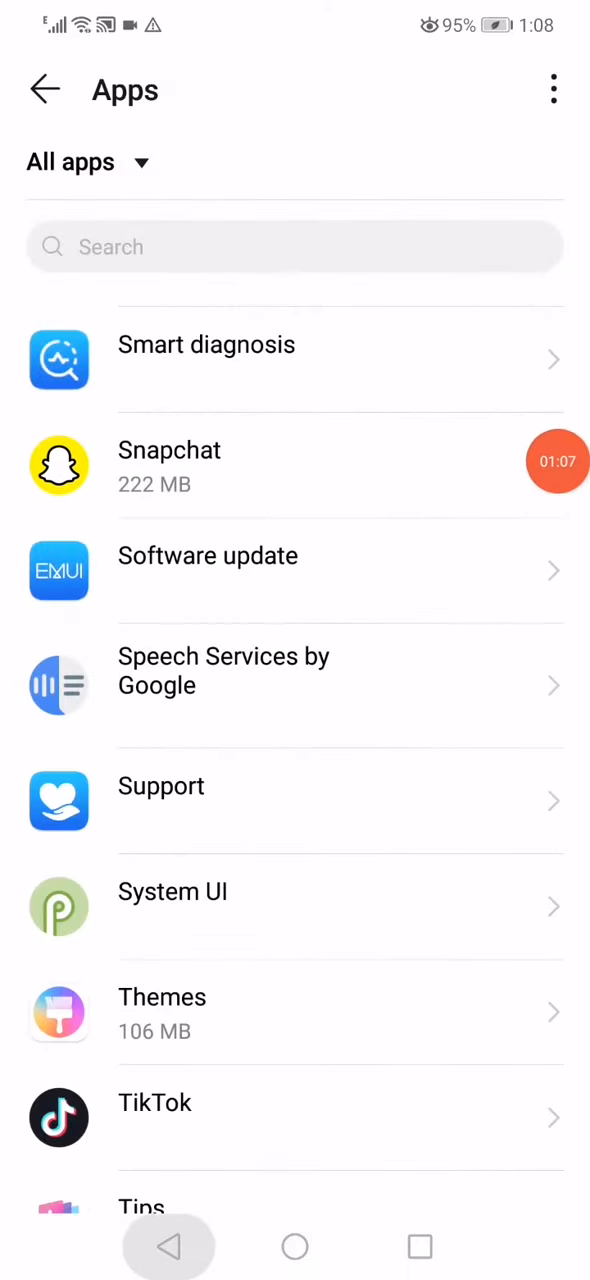
left_click(296, 248)
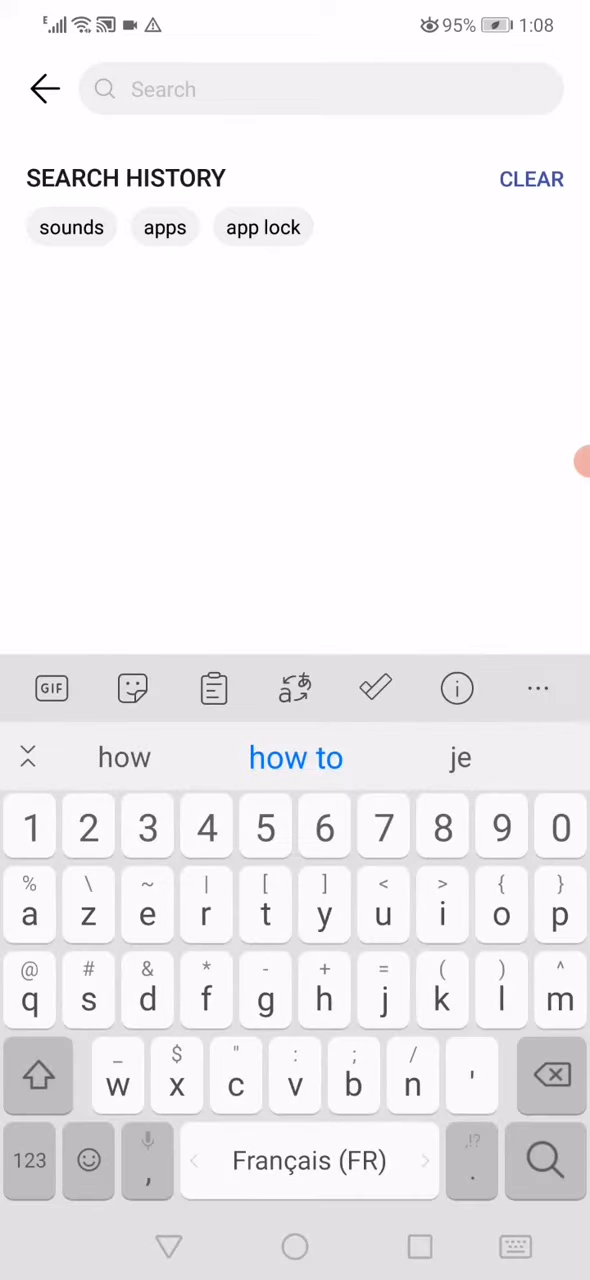
Step: In Wireless & networks, switch Airplane mode on then off, and go to the home screen
left_click(44, 88)
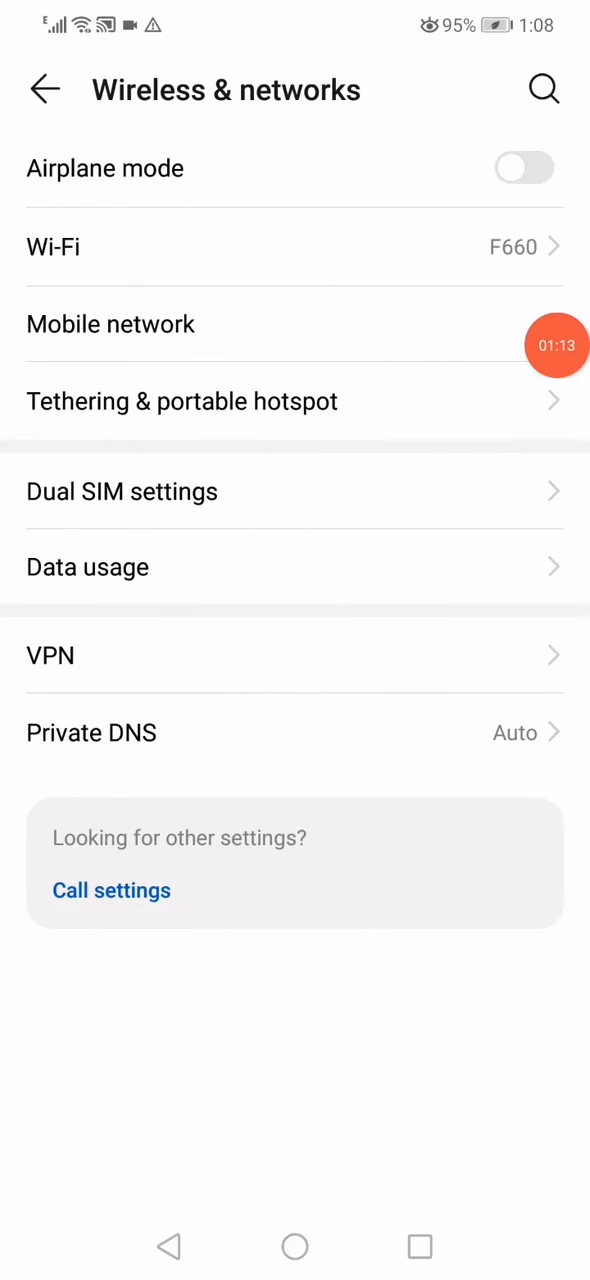
left_click(524, 168)
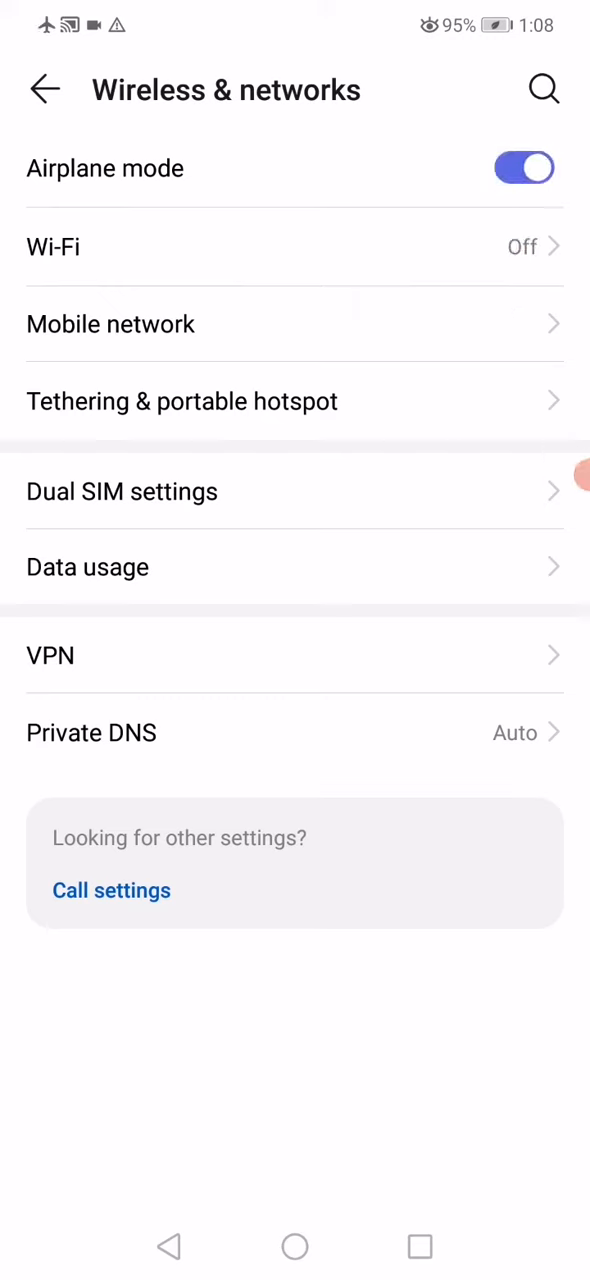
left_click(524, 168)
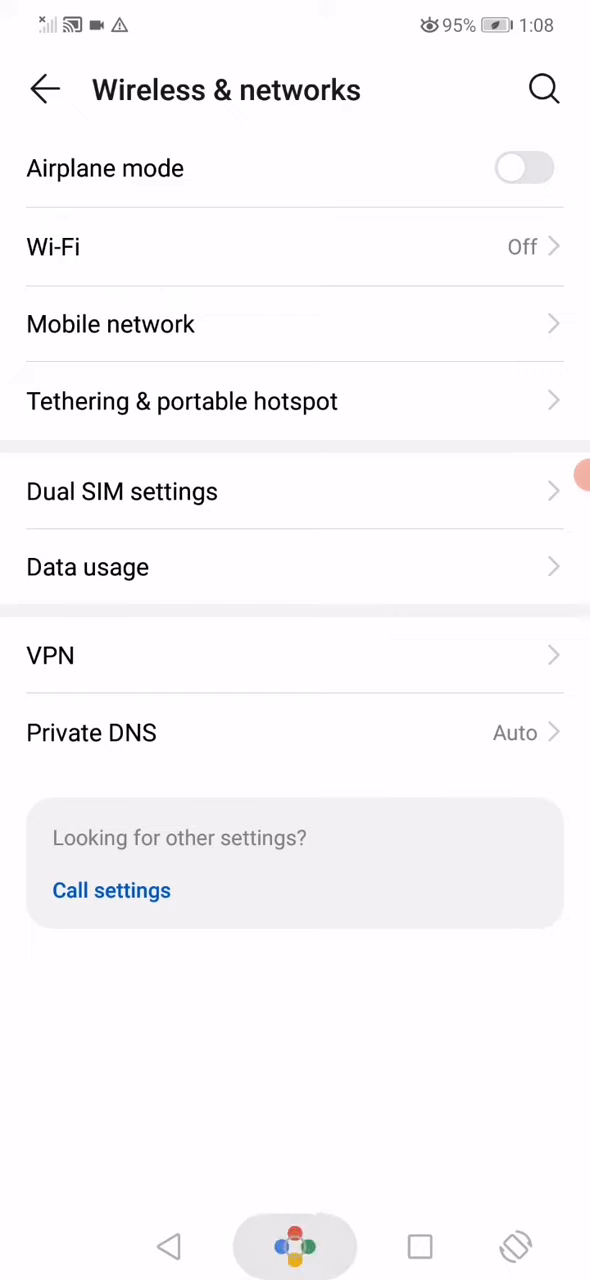
left_click(296, 1248)
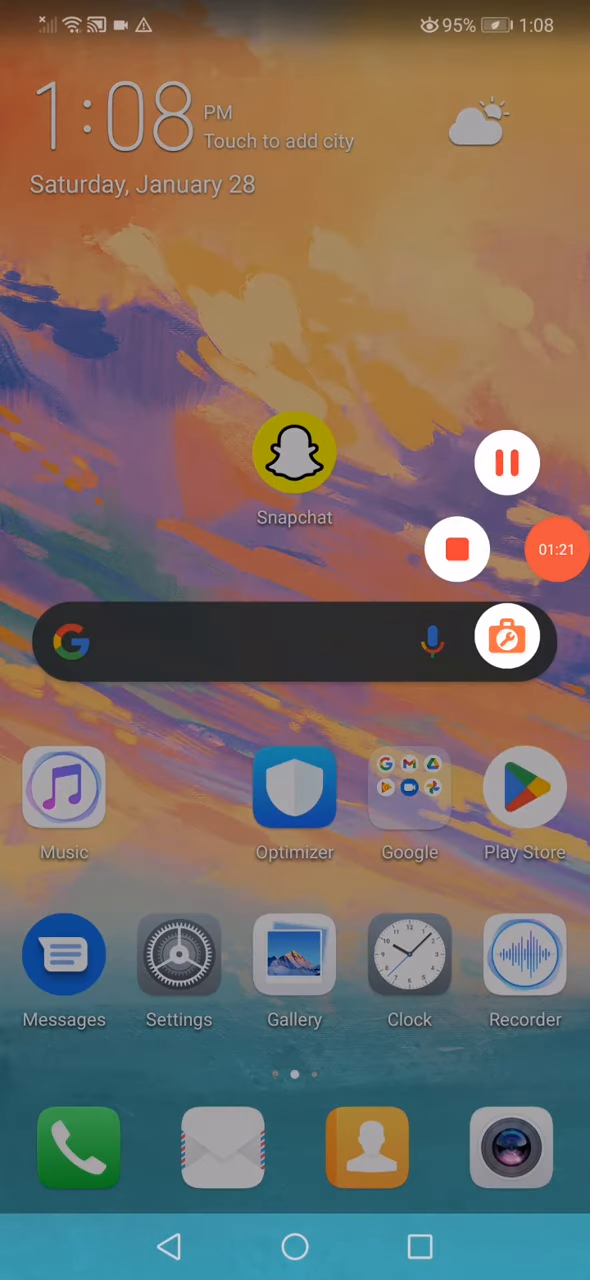